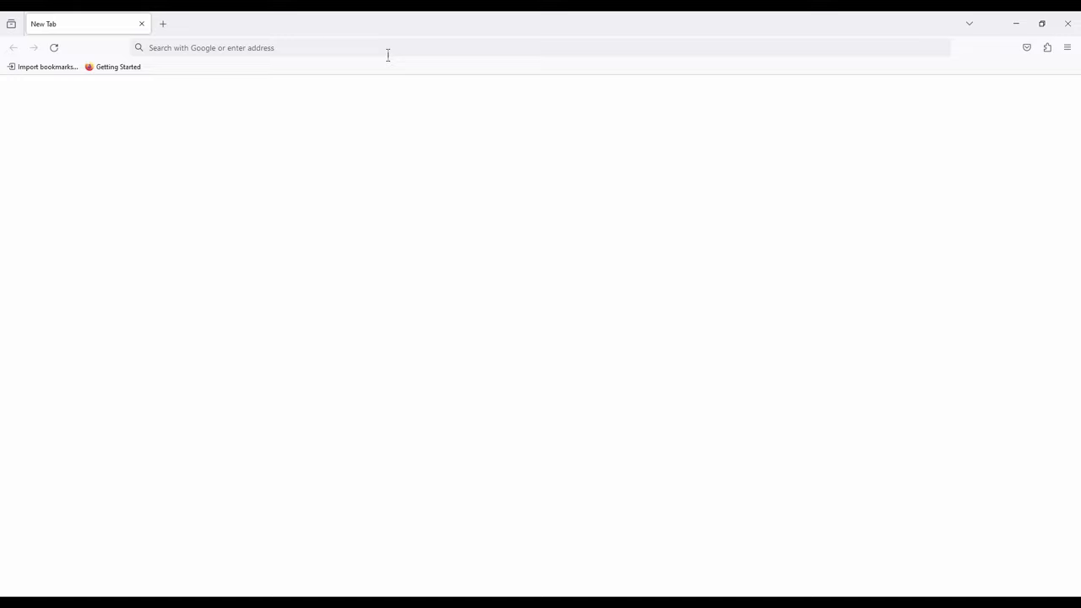
- Search Google for 'commodore 128 emulators' from a new tab's address bar
{"action": "type", "text": "commodore+128+emulators"}
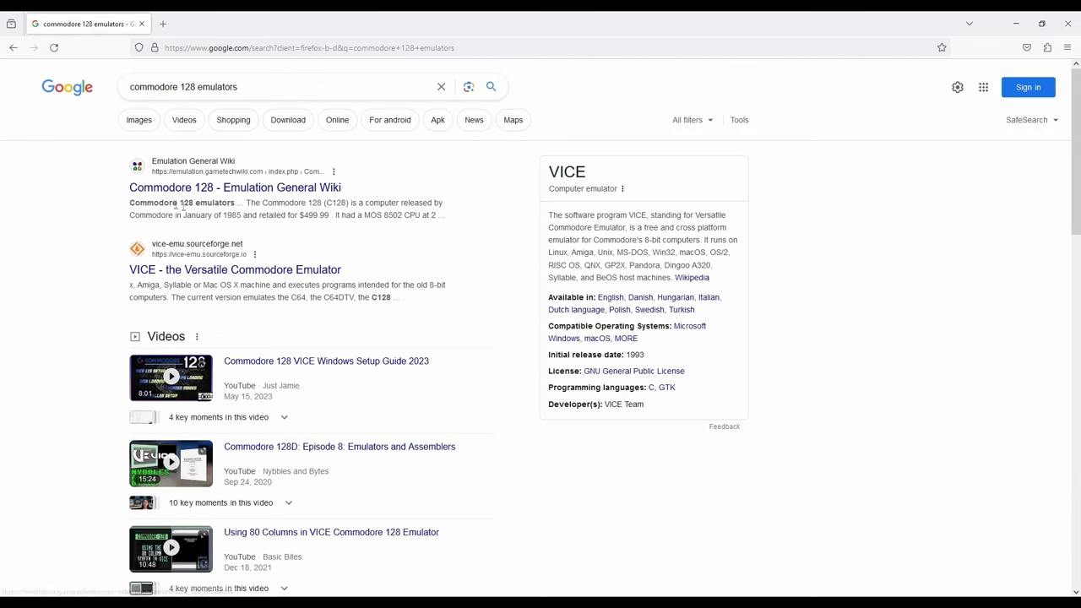
- Open the 'Commodore 128 - Emulation General Wiki' search result
{"action": "left_click", "coordinate": [235, 187]}
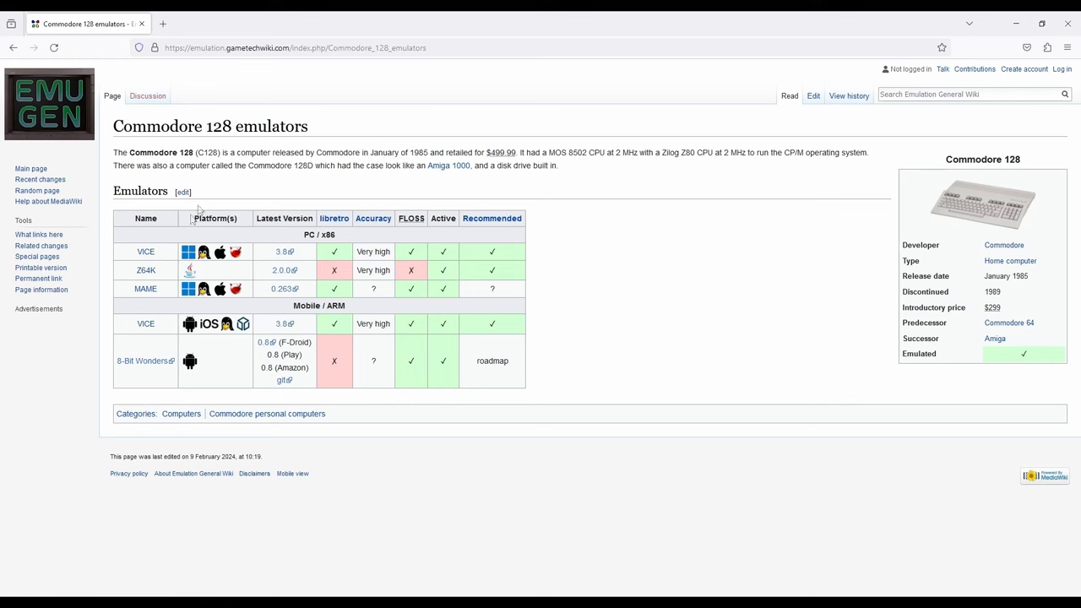
{"action": "mouse_move", "coordinate": [193, 277]}
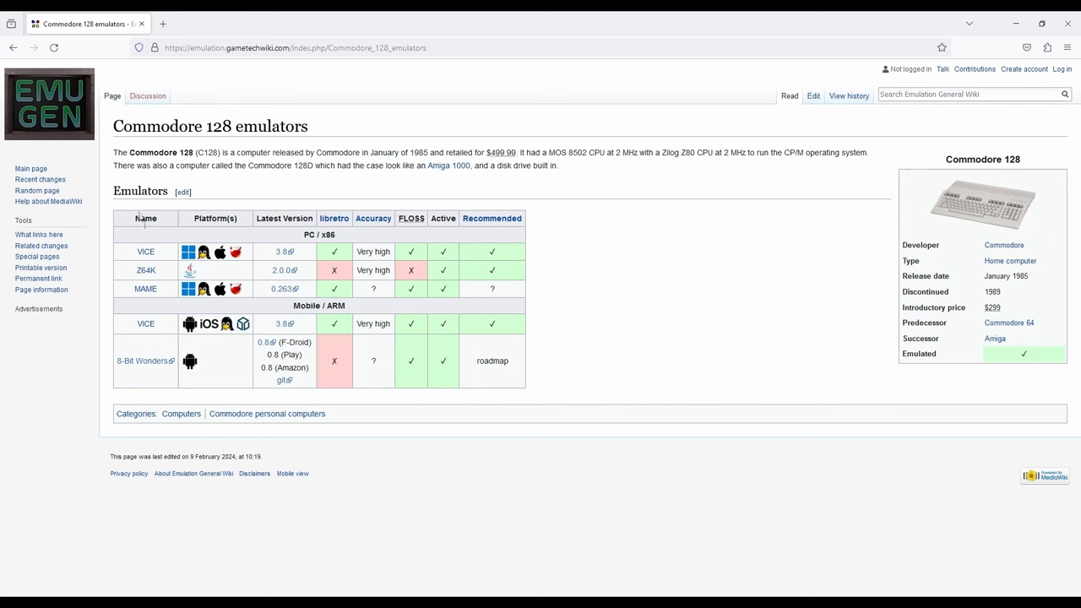
{"action": "mouse_move", "coordinate": [147, 304]}
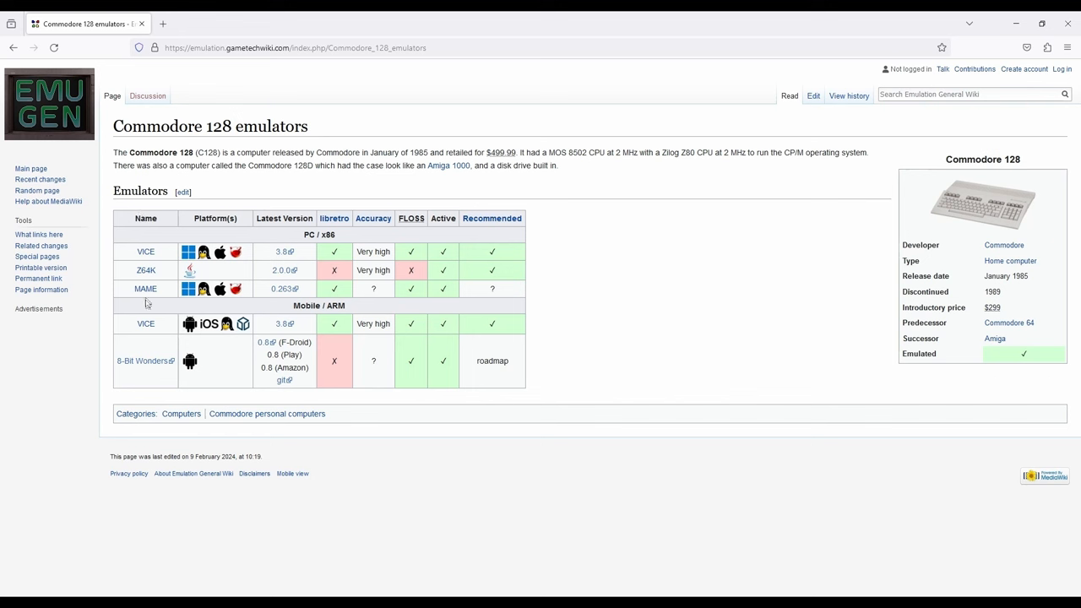
{"action": "mouse_move", "coordinate": [498, 339]}
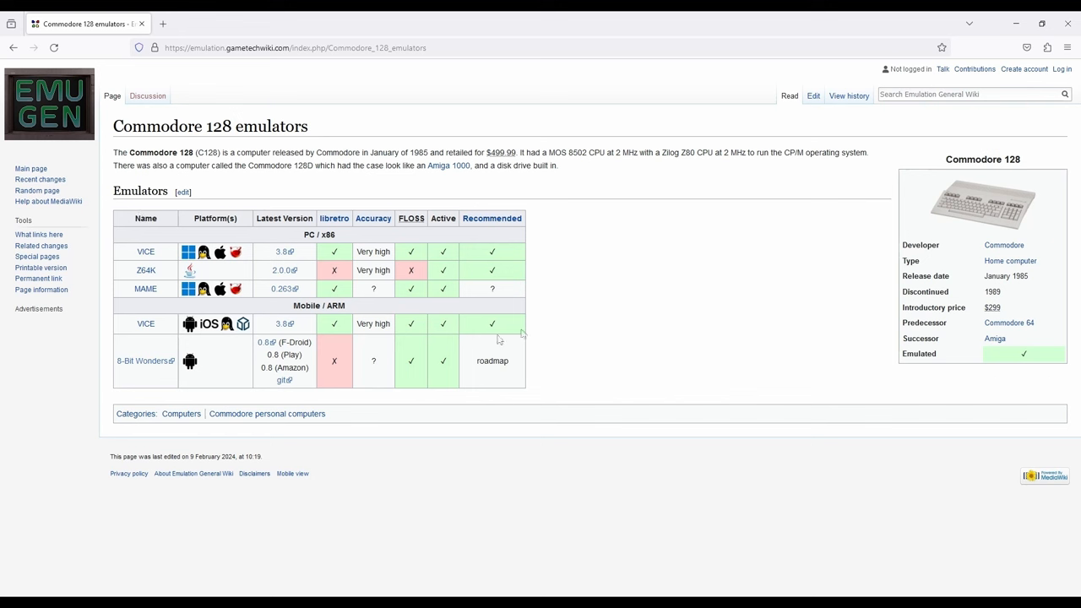
{"action": "mouse_move", "coordinate": [585, 303]}
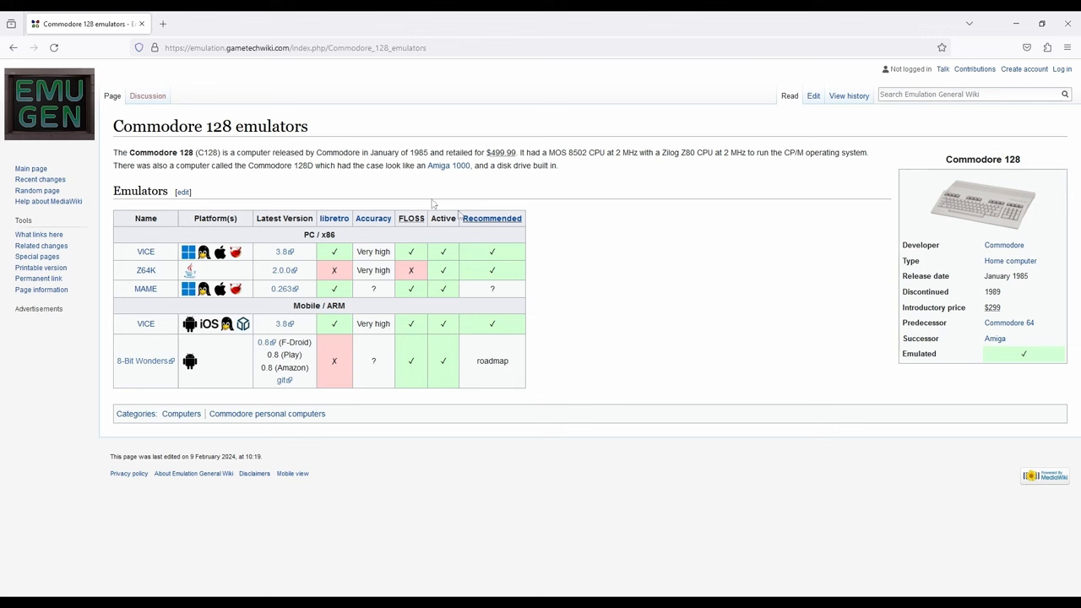
{"action": "mouse_move", "coordinate": [145, 252]}
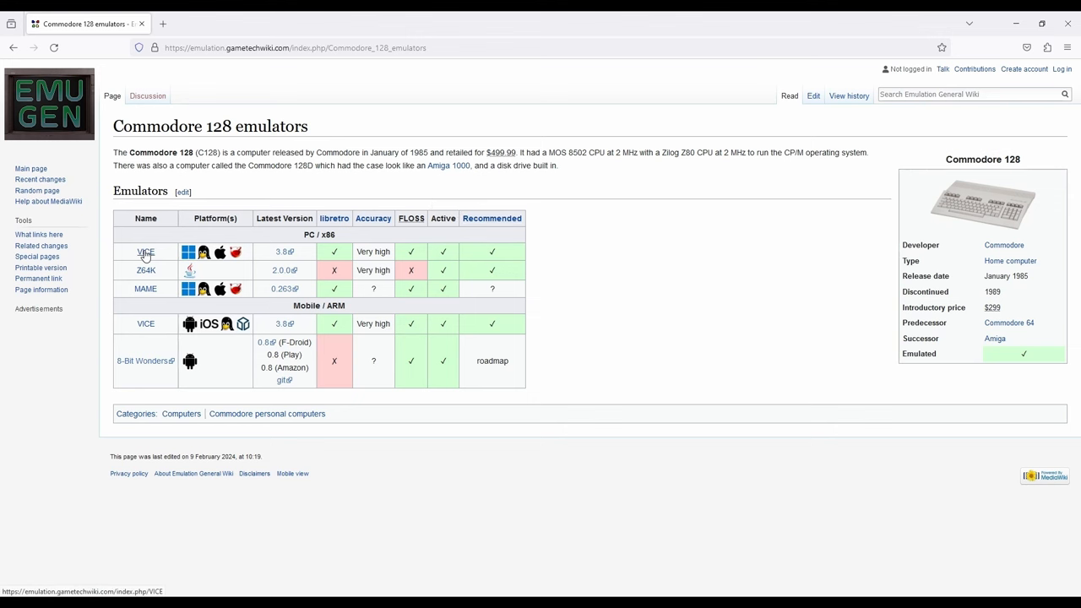
- Download GTK3VICE-3.8-win64.zip from VICE's official Windows builds, then return to the emulators list
{"action": "left_click", "coordinate": [145, 251]}
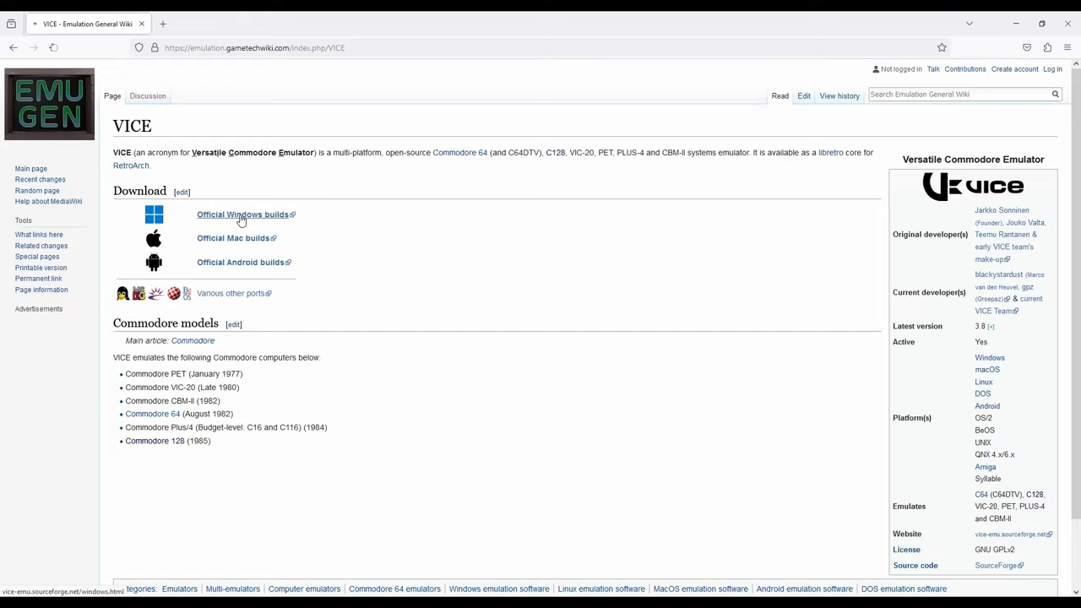
{"action": "left_click", "coordinate": [241, 214]}
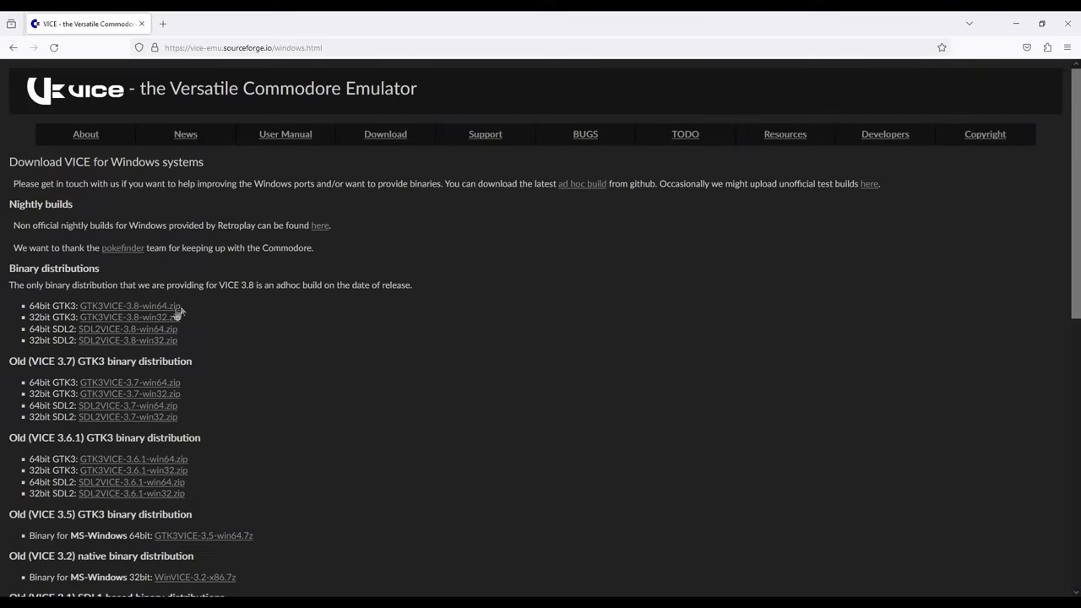
{"action": "left_click", "coordinate": [129, 305]}
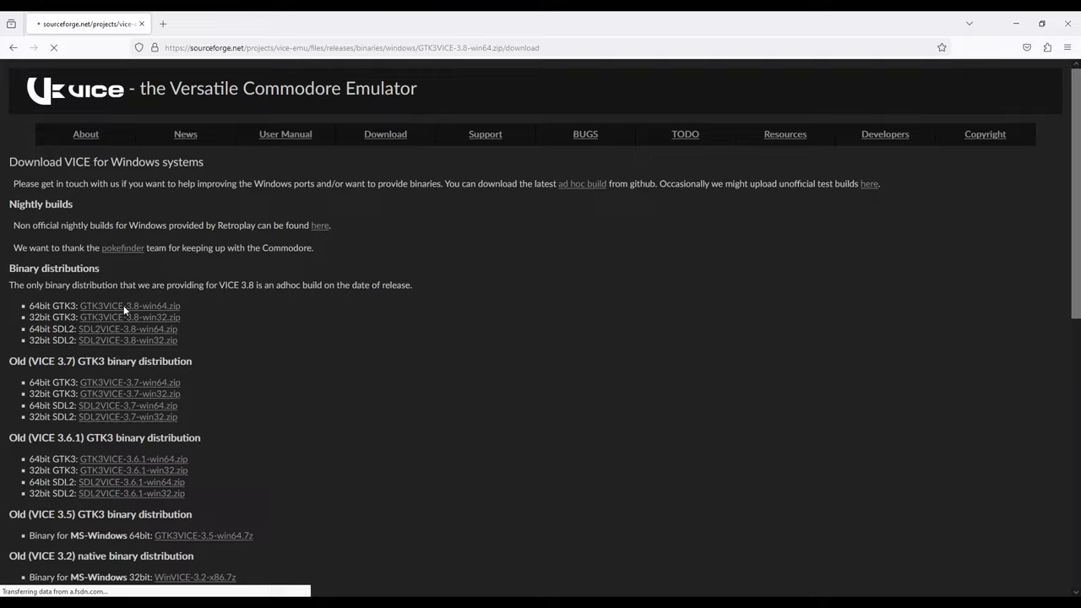
{"action": "left_click", "coordinate": [129, 305]}
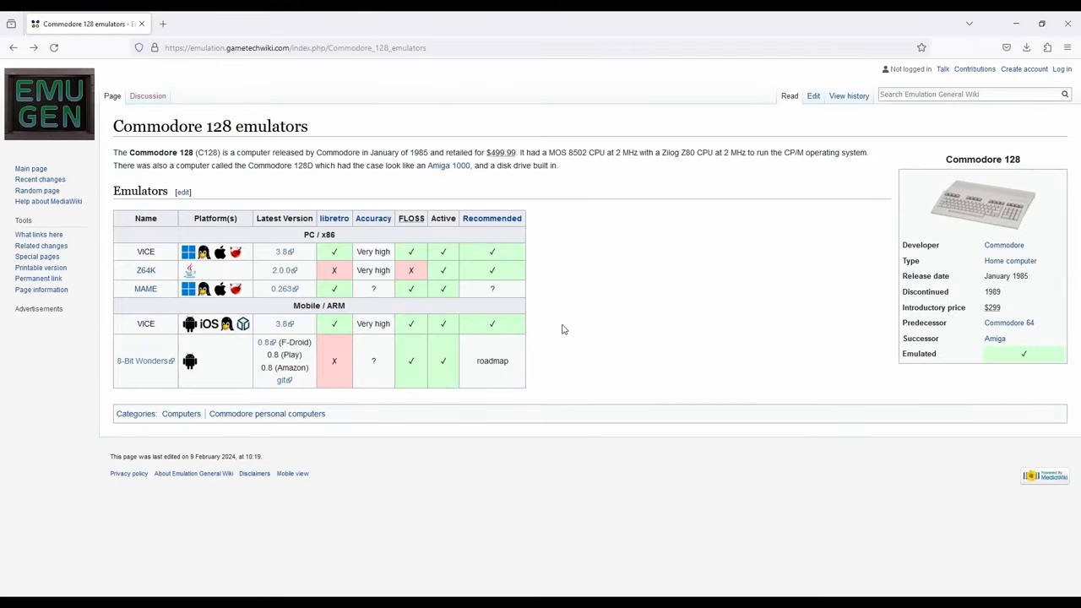
{"action": "mouse_move", "coordinate": [145, 271]}
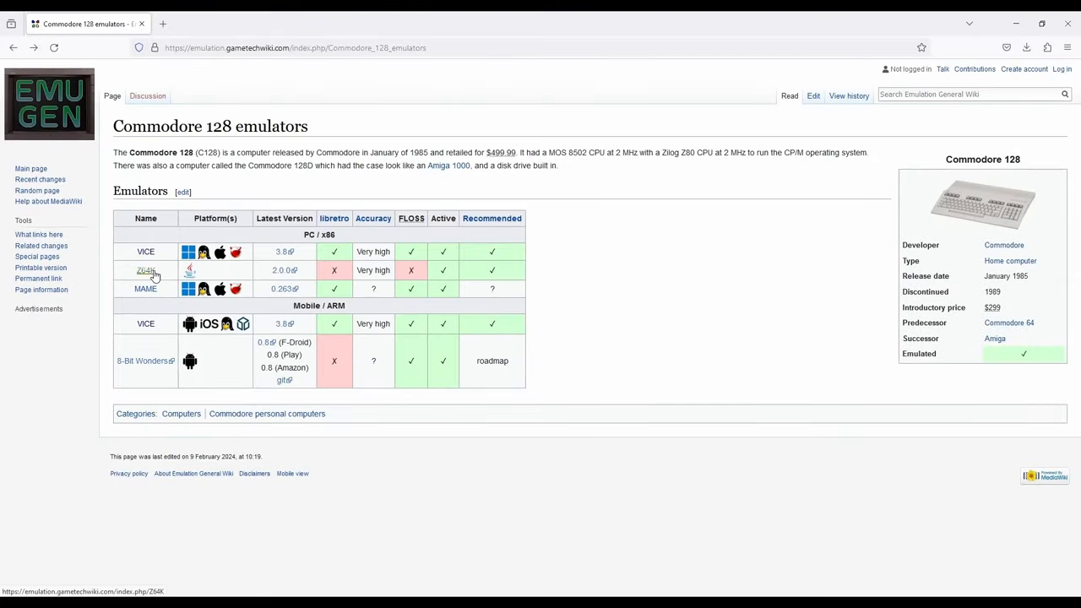
{"action": "left_click", "coordinate": [145, 270]}
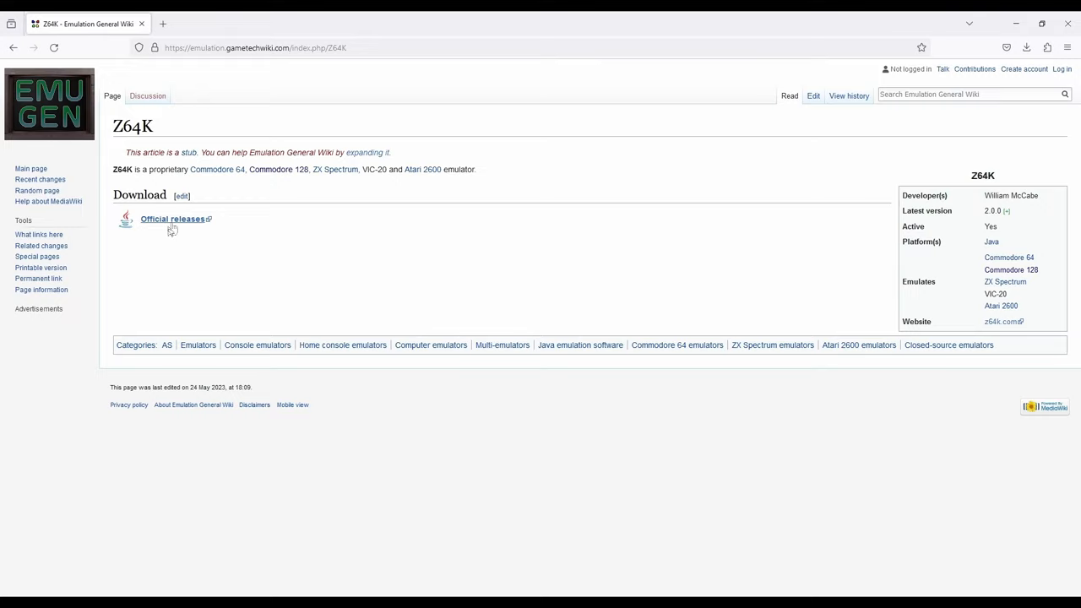
{"action": "left_click", "coordinate": [173, 219]}
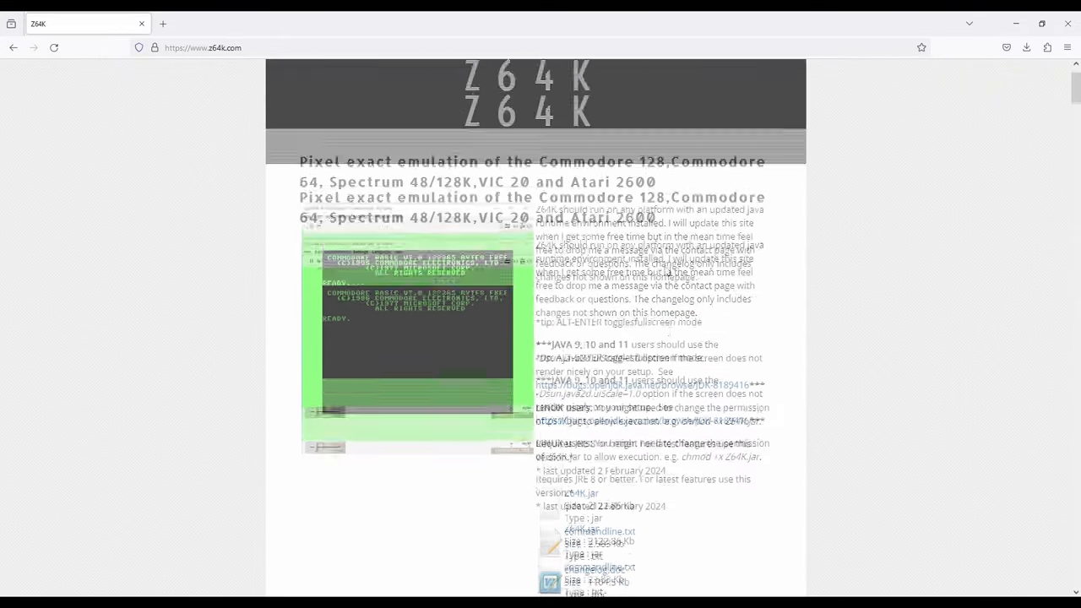
{"action": "scroll", "scroll_direction": "down", "scroll_amount": 3}
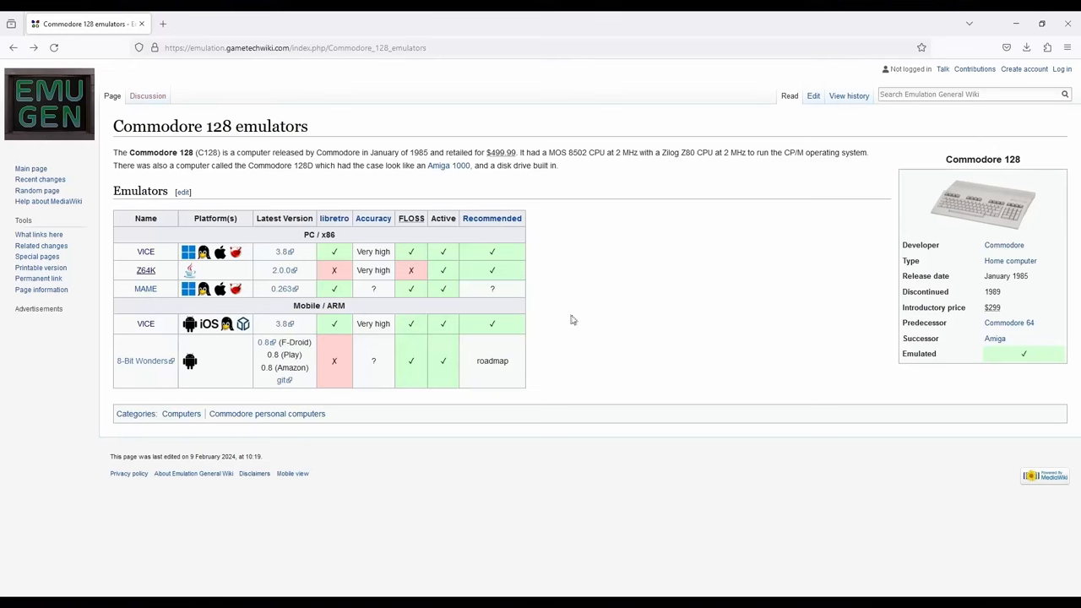
{"action": "mouse_move", "coordinate": [145, 289]}
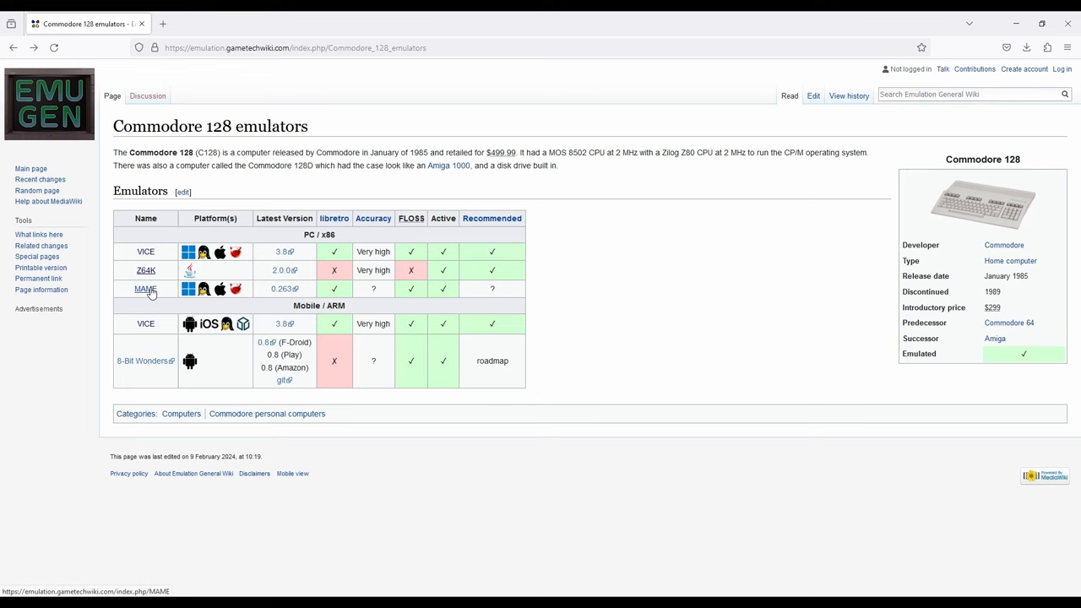
- Follow the MAME wiki article's Downloads section to the official MAME release link
{"action": "left_click", "coordinate": [145, 289]}
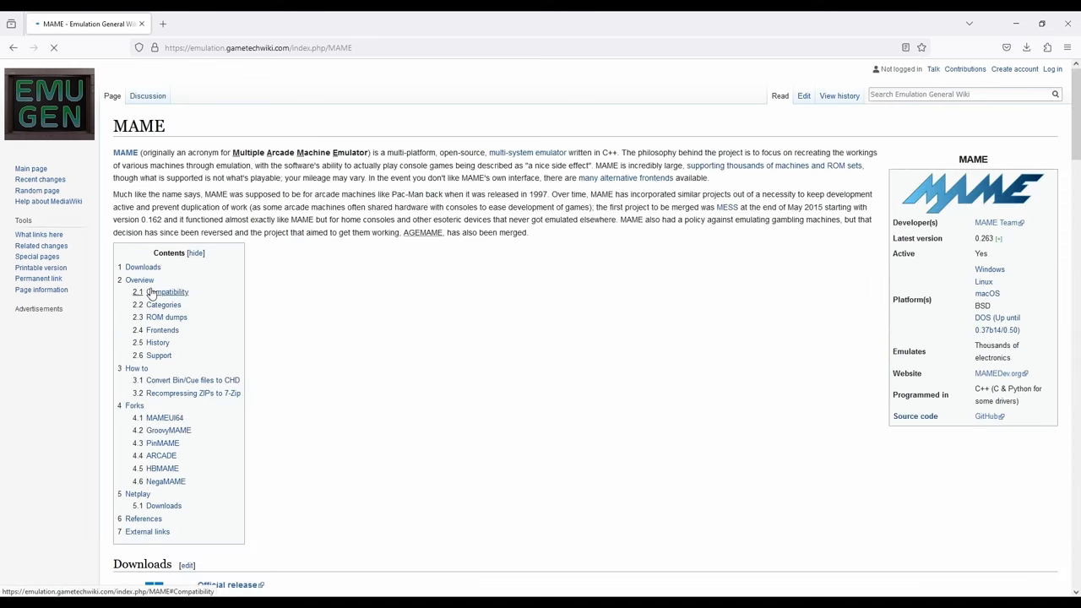
{"action": "left_click", "coordinate": [143, 267]}
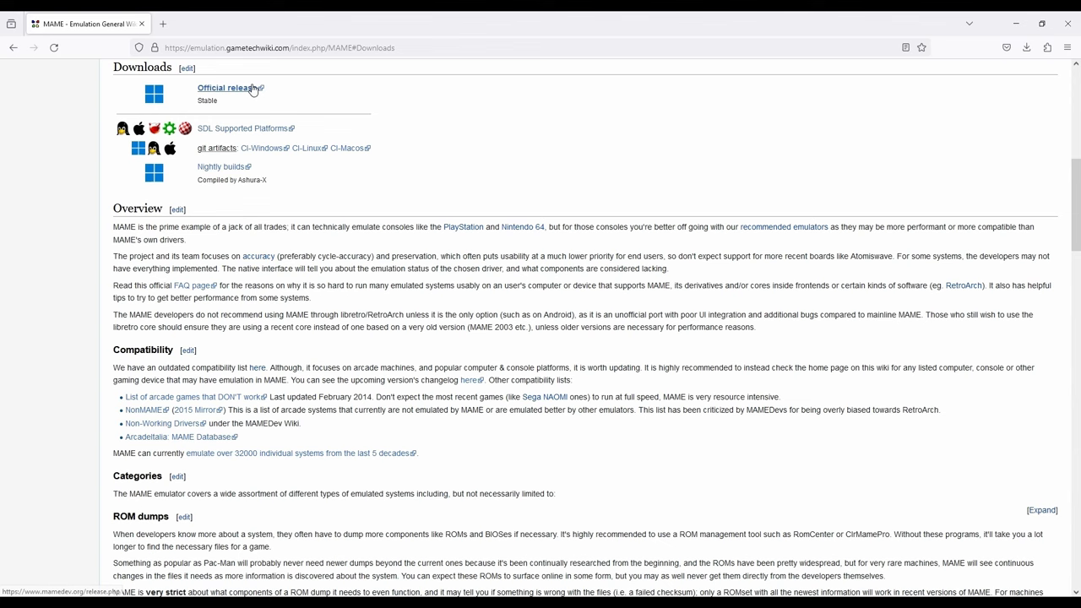
{"action": "left_click", "coordinate": [224, 88]}
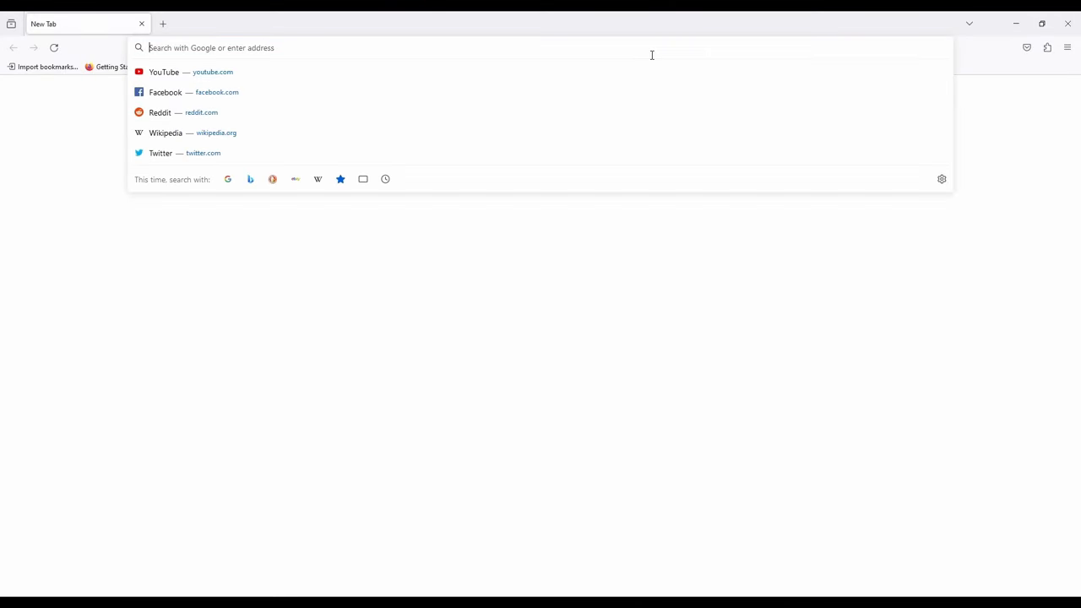
- Search 'mame commodore 128 roms' and download c128.zip from Retrostic's Commodore 128 (NTSC) page
{"action": "type", "text": "mame commodore 128 roms"}
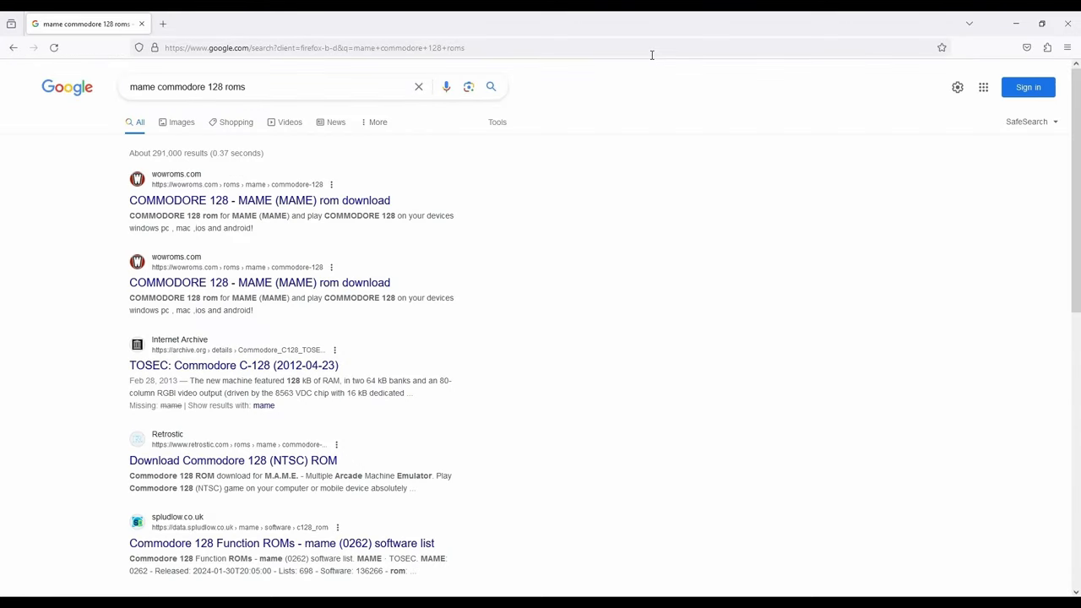
{"action": "mouse_move", "coordinate": [442, 400]}
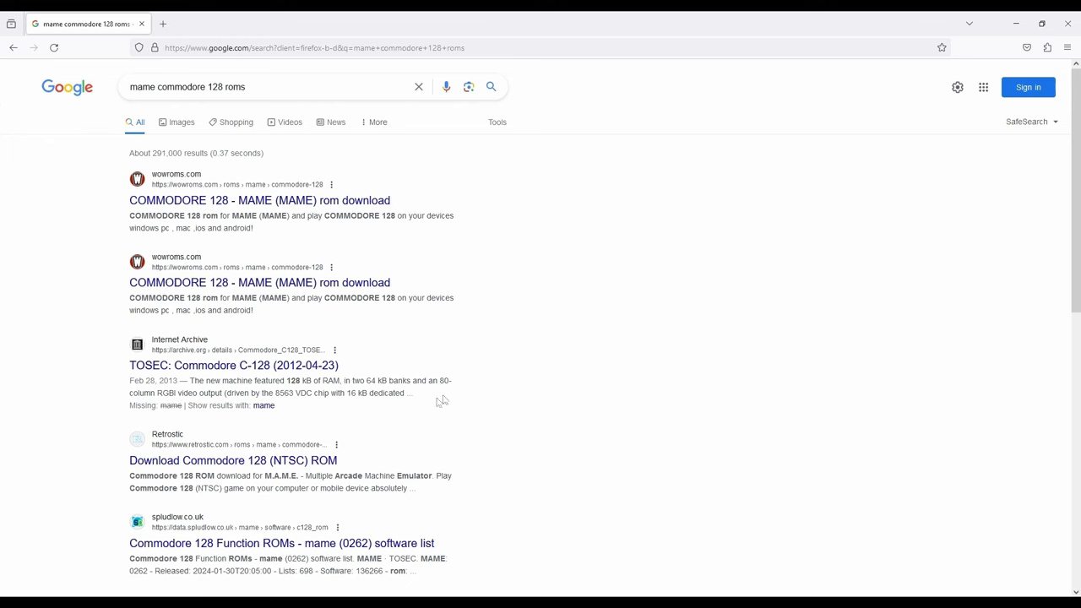
{"action": "mouse_move", "coordinate": [251, 476]}
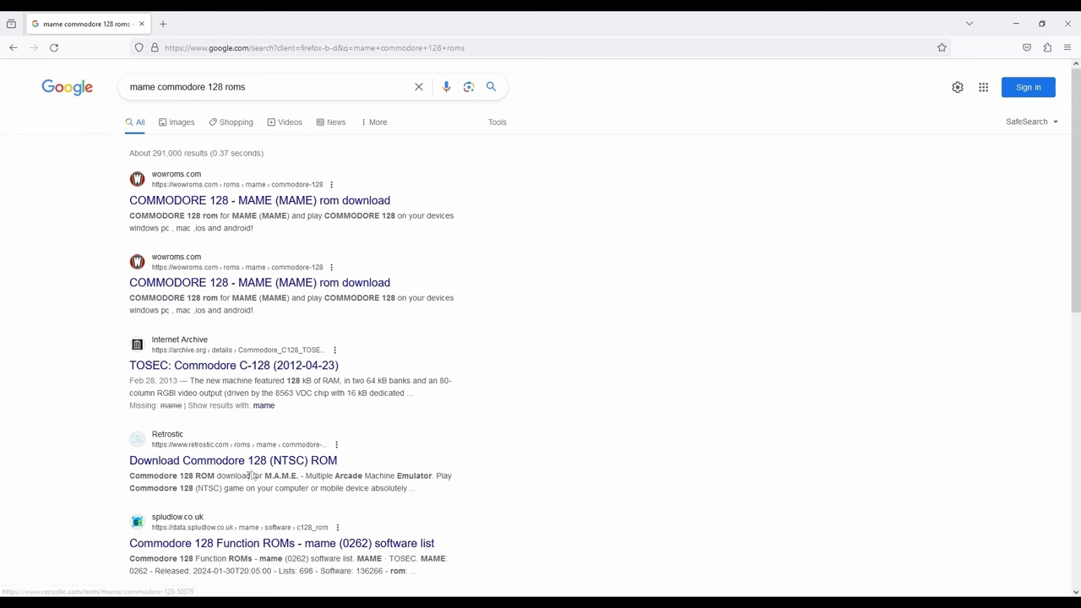
{"action": "left_click", "coordinate": [232, 461]}
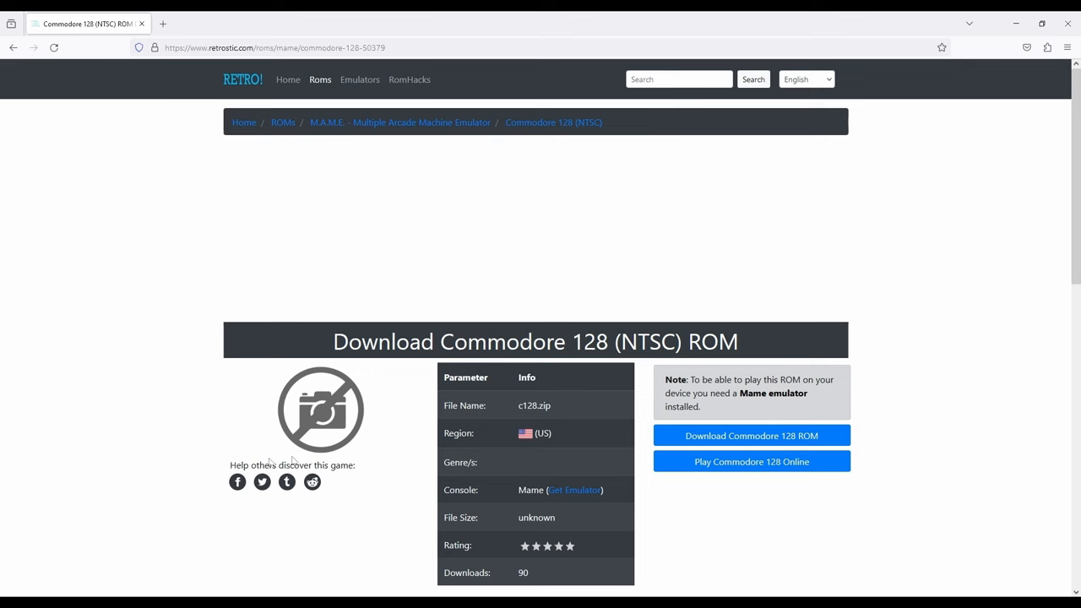
{"action": "left_click", "coordinate": [751, 436]}
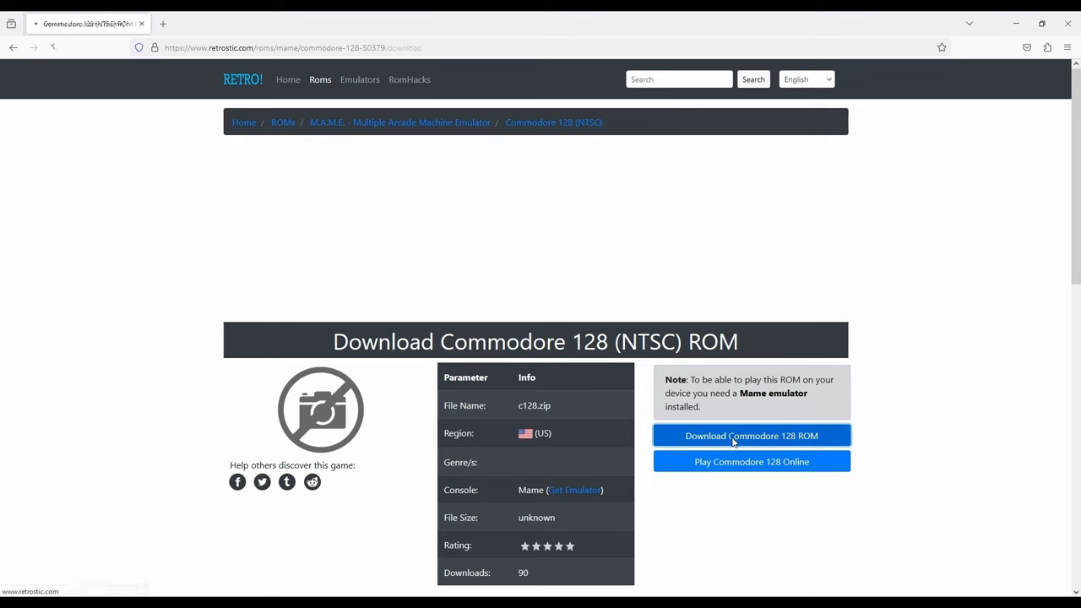
{"action": "left_click", "coordinate": [751, 435]}
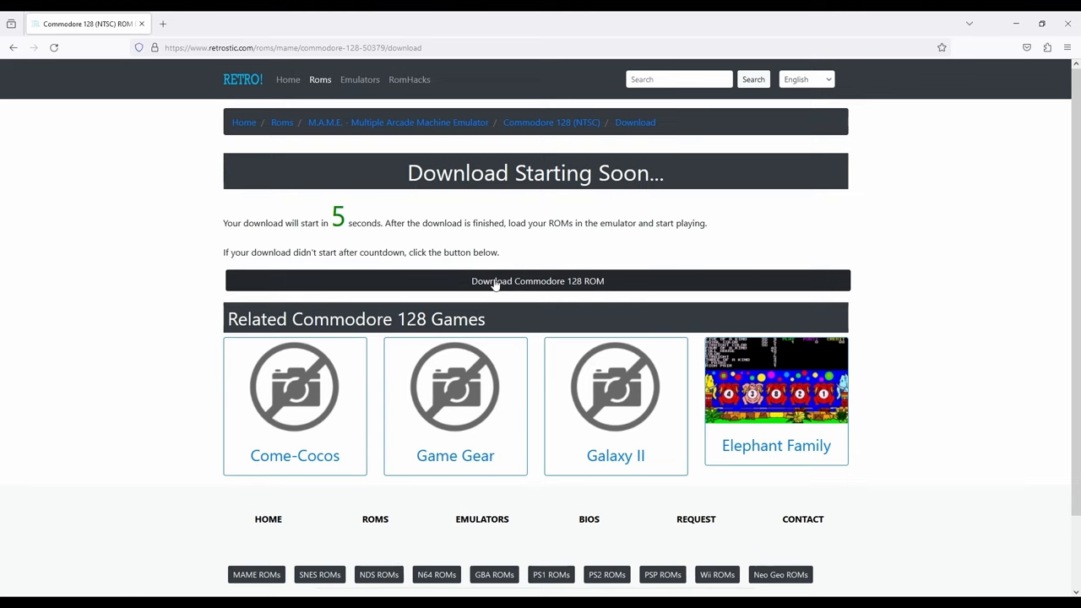
{"action": "mouse_move", "coordinate": [308, 195]}
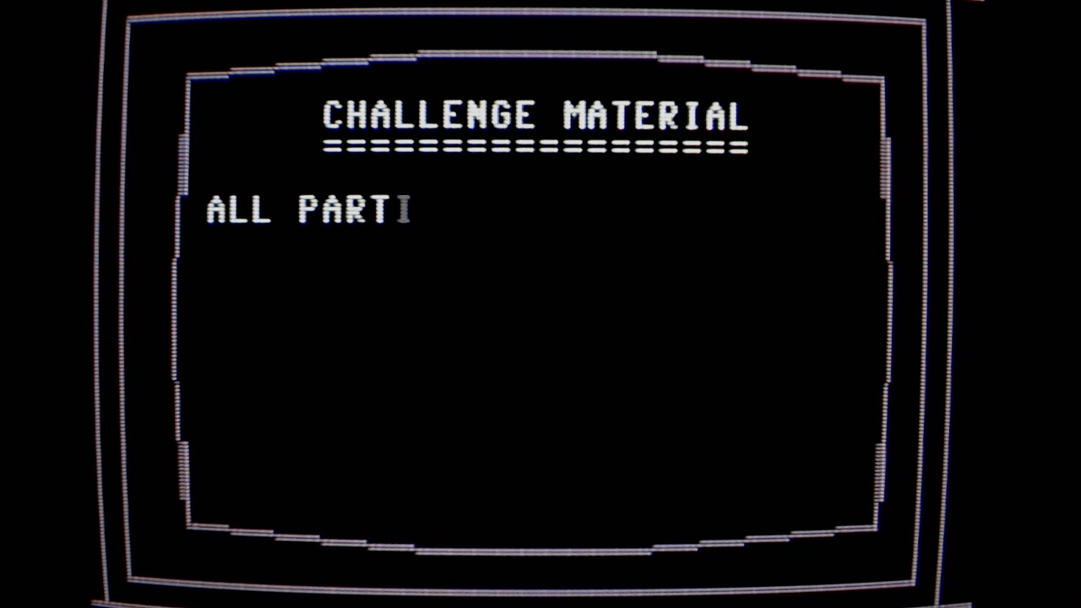
- Type out the card rule requiring one shared CP/M system boot disk image
{"action": "type", "text": "ICIPANTS MUST USE THE SAME CP/M SYSTEM BOOT DI"}
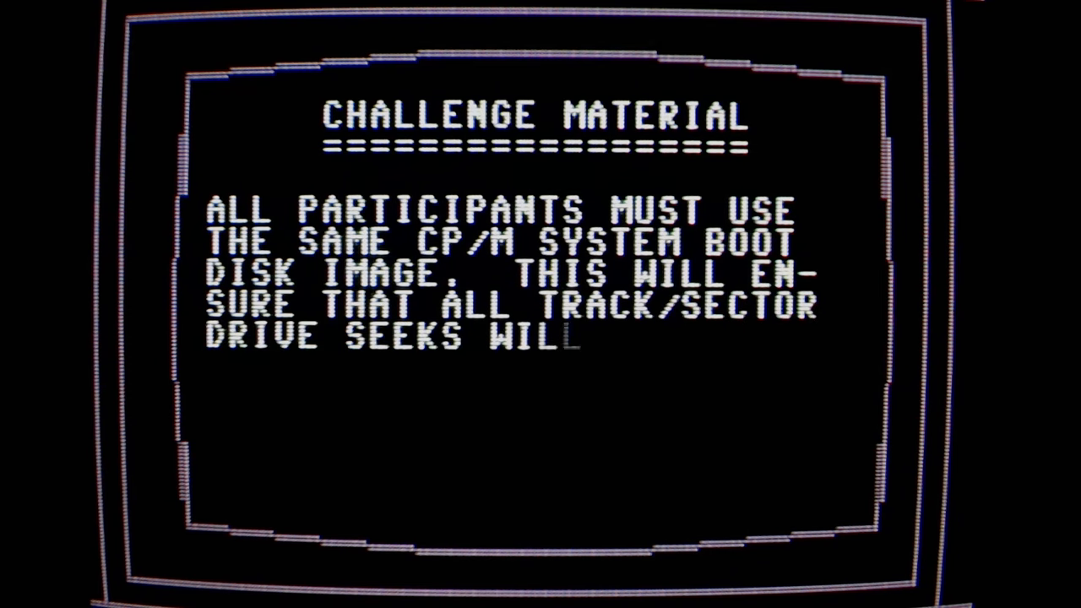
{"action": "type", "text": "L BE THE SAME BOTH ON R"}
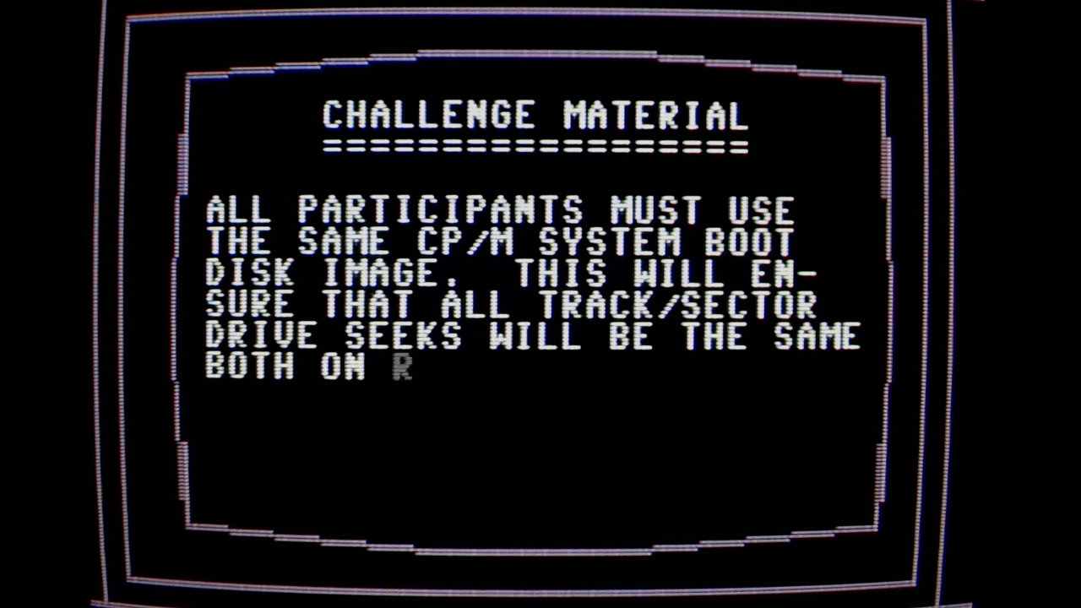
{"action": "type", "text": "EAL HARDWARE AND ON EMU"}
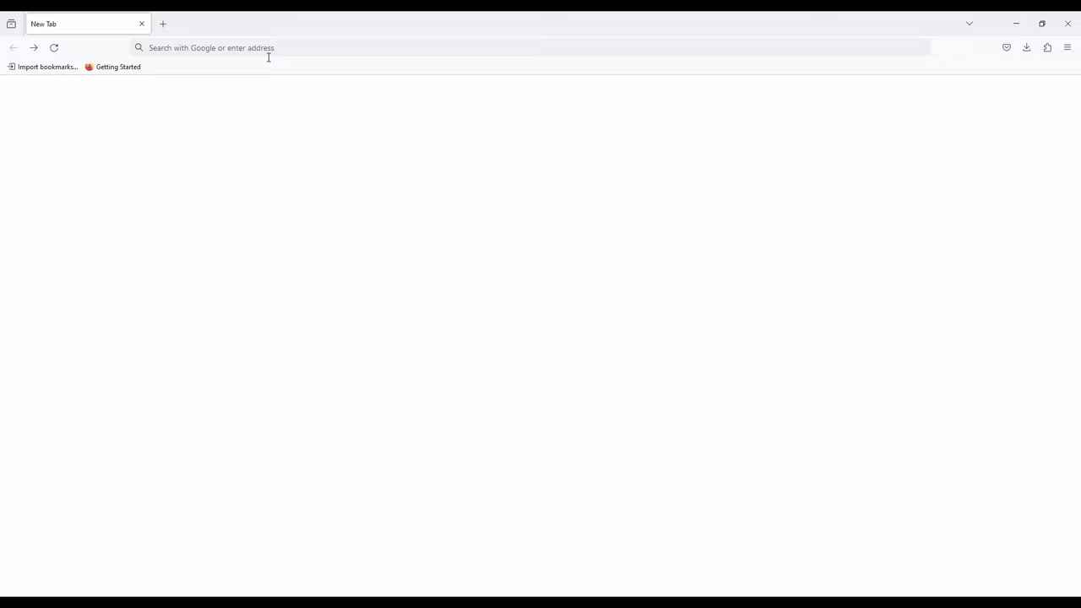
- Browse zimmers.net's Commodore archive down to the /pub/cpm/sys/c128/ directory
{"action": "type", "text": "zimmers.net"}
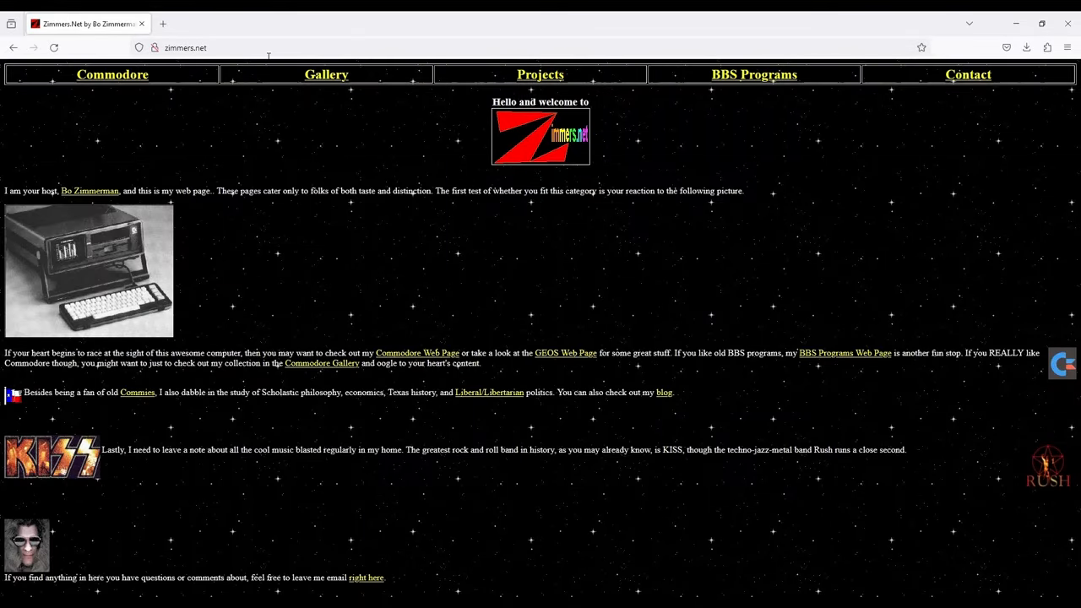
{"action": "mouse_move", "coordinate": [113, 75]}
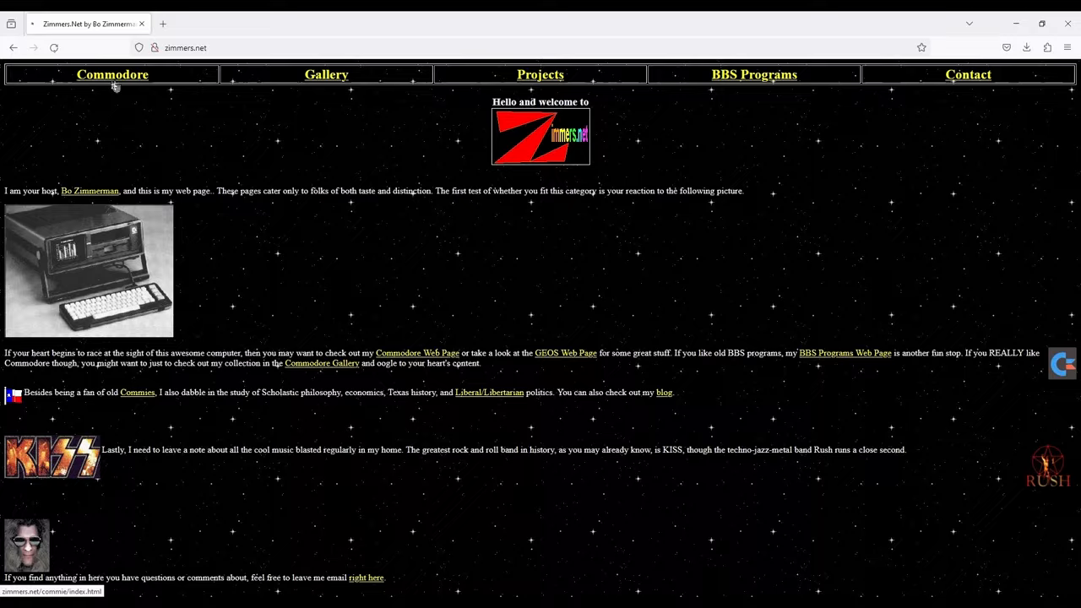
{"action": "left_click", "coordinate": [112, 75]}
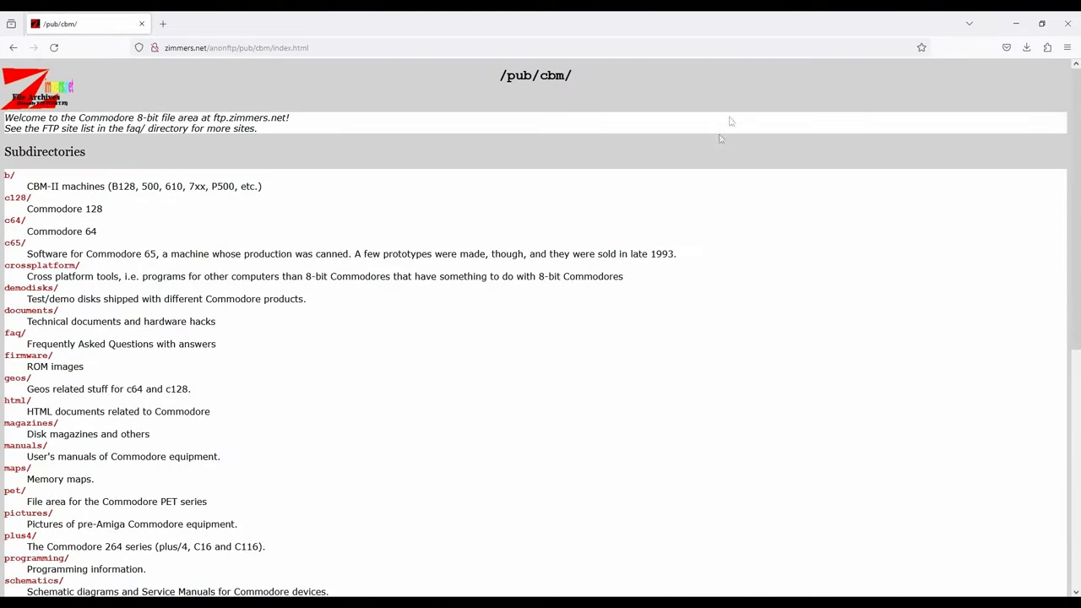
{"action": "left_click", "coordinate": [14, 197]}
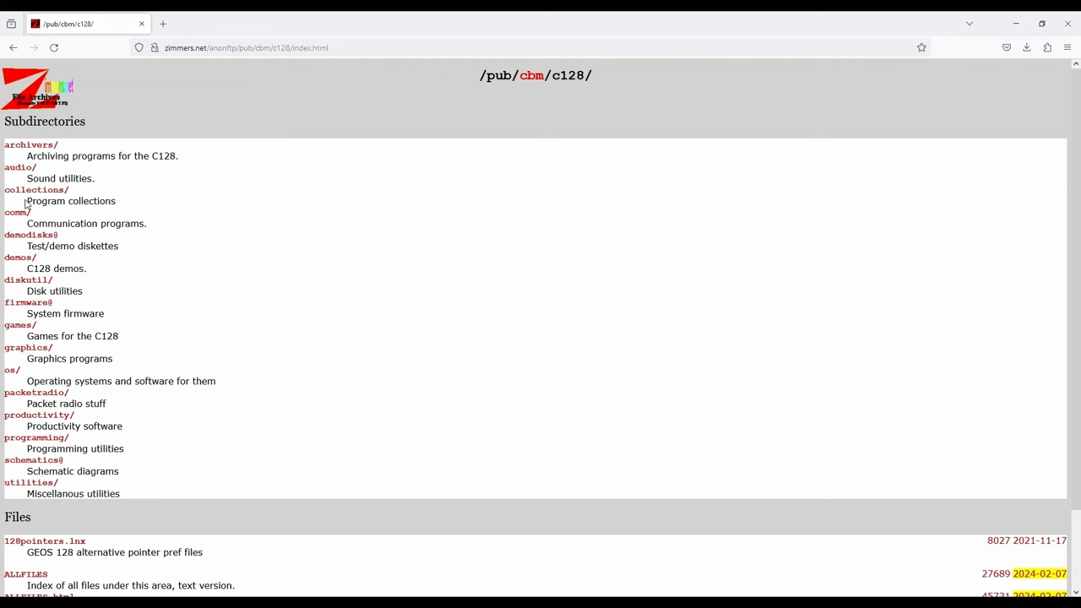
{"action": "left_click", "coordinate": [9, 370]}
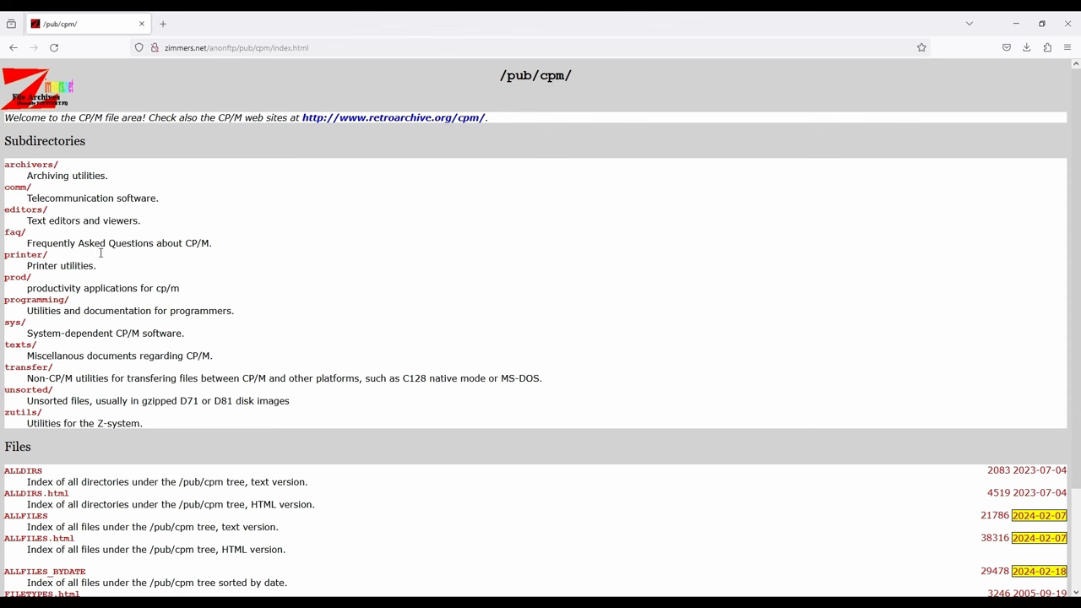
{"action": "mouse_move", "coordinate": [57, 325]}
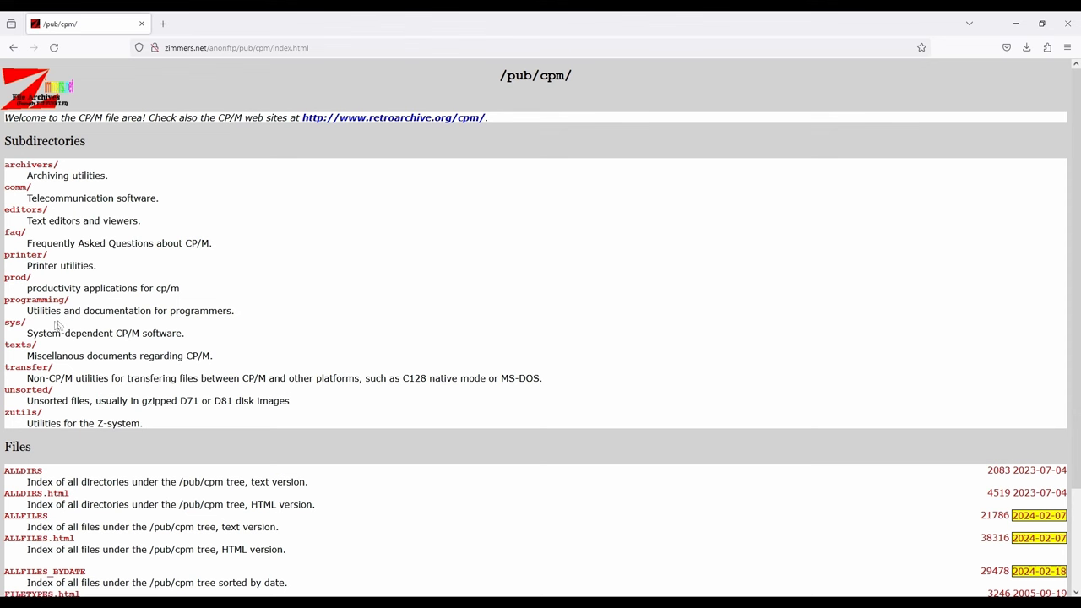
{"action": "left_click", "coordinate": [13, 322]}
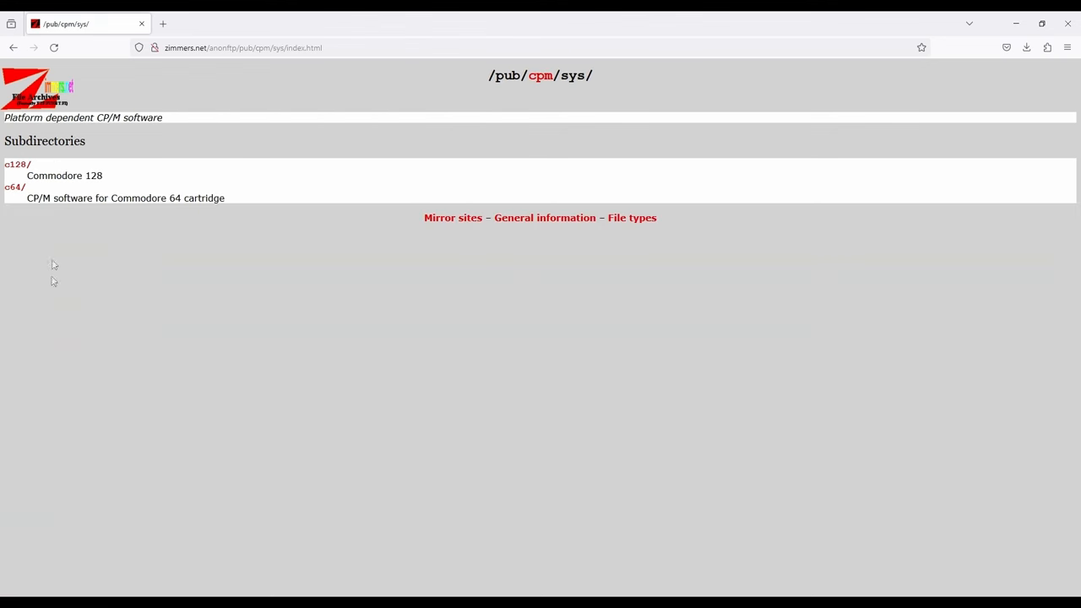
{"action": "left_click", "coordinate": [15, 164]}
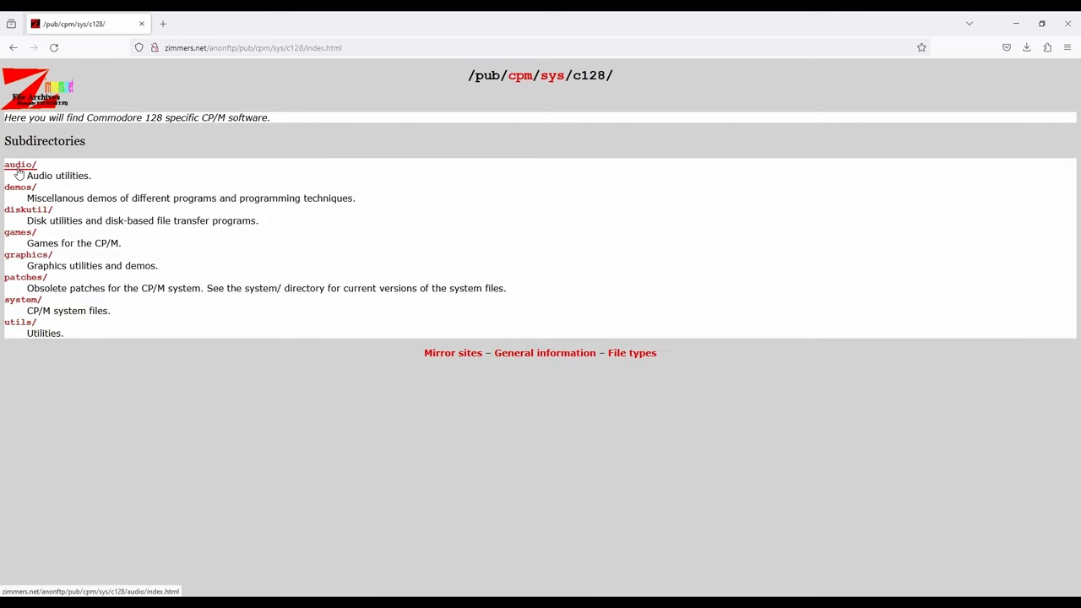
{"action": "left_click", "coordinate": [20, 300]}
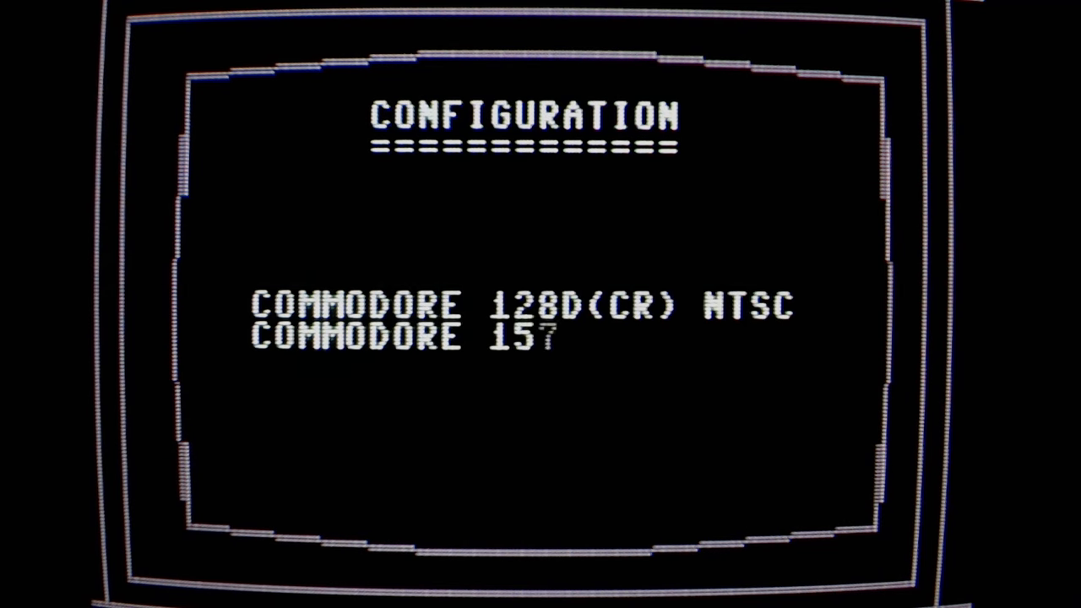
- Show the configuration card: Commodore 128D(CR) NTSC with a Commodore 1571 drive
{"action": "type", "text": "71"}
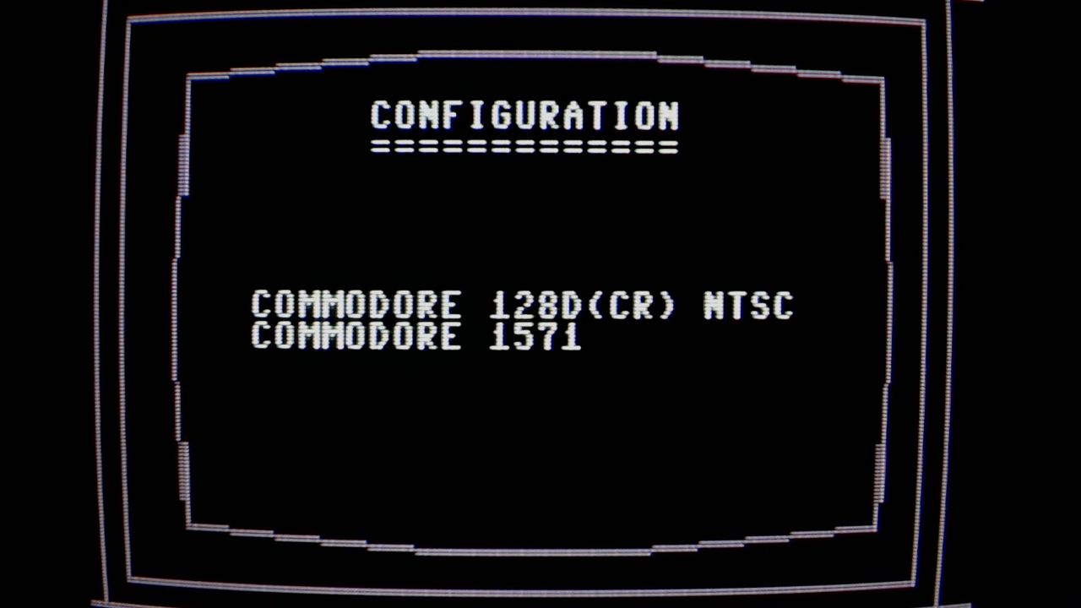